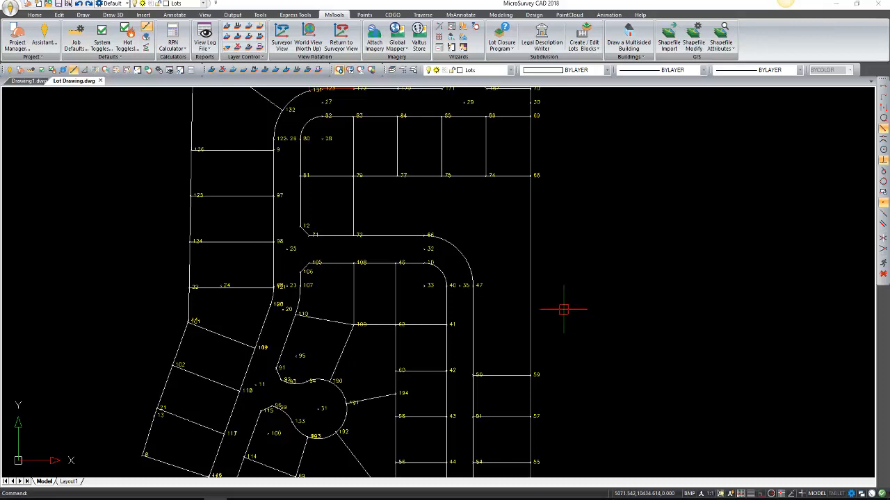
{"action": "mouse_move", "coordinate": [512, 324]}
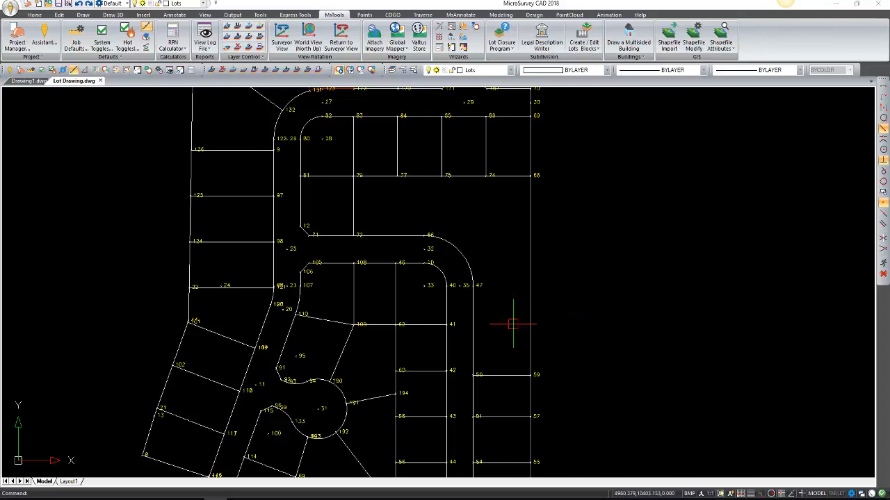
{"action": "mouse_move", "coordinate": [577, 320]}
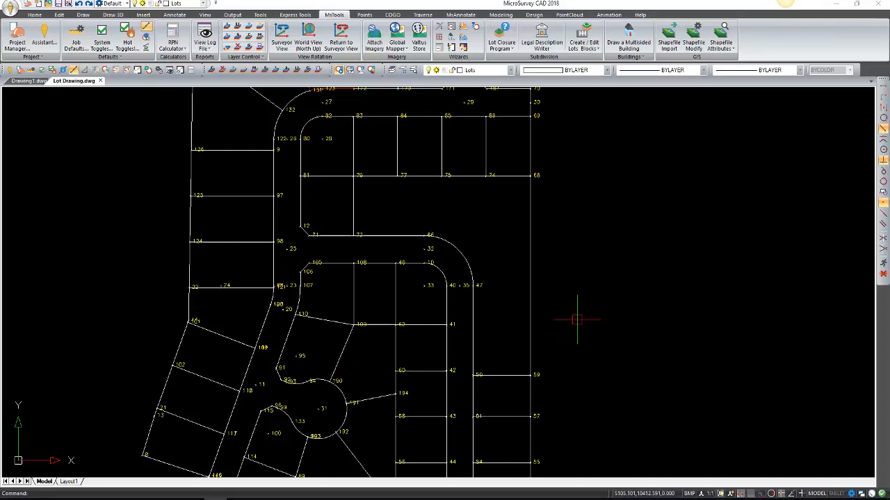
{"action": "mouse_move", "coordinate": [518, 332]}
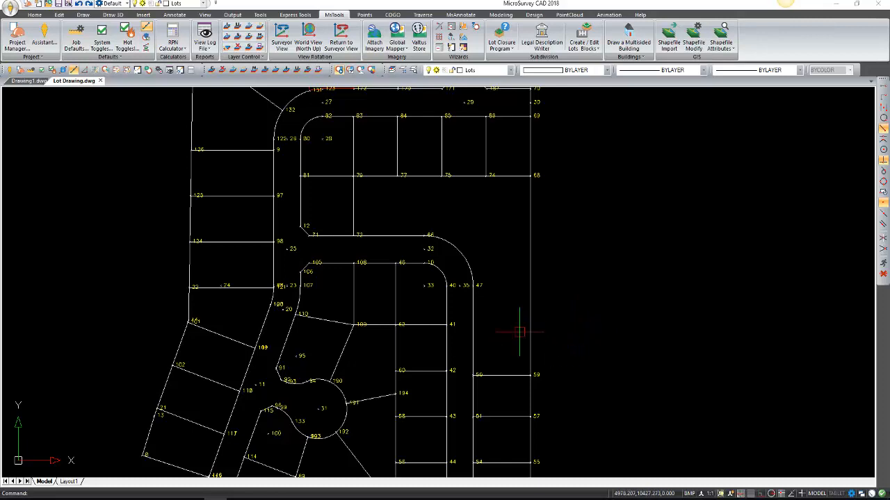
{"action": "mouse_move", "coordinate": [492, 258]}
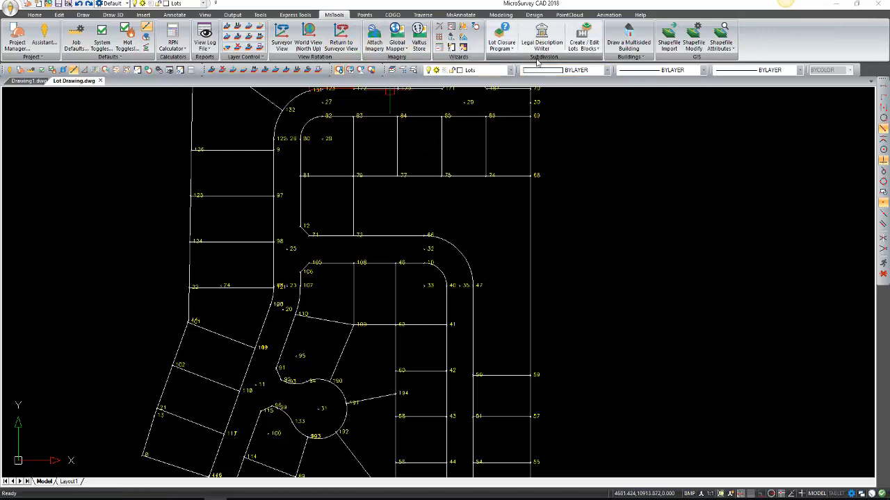
Launch Create/Edit Blocks Pick Sides from the MSTools Create / Edit Lots Blocks menu.
{"action": "left_click", "coordinate": [584, 39]}
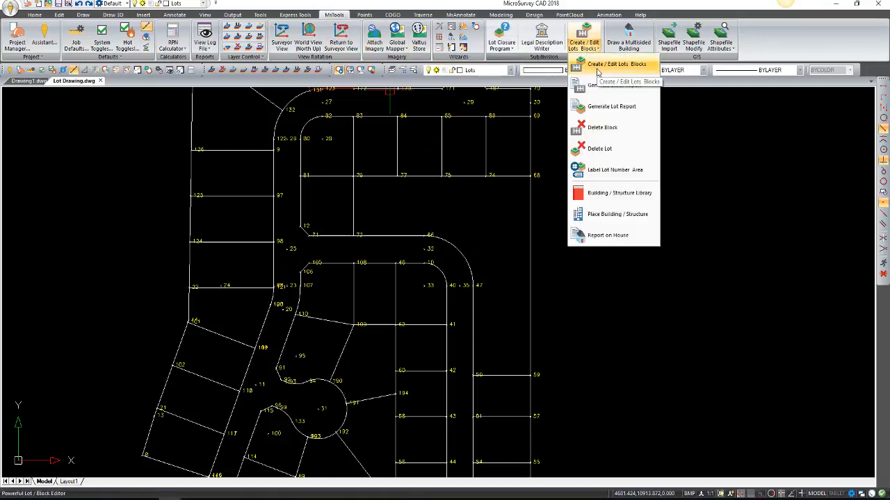
{"action": "left_click", "coordinate": [616, 64]}
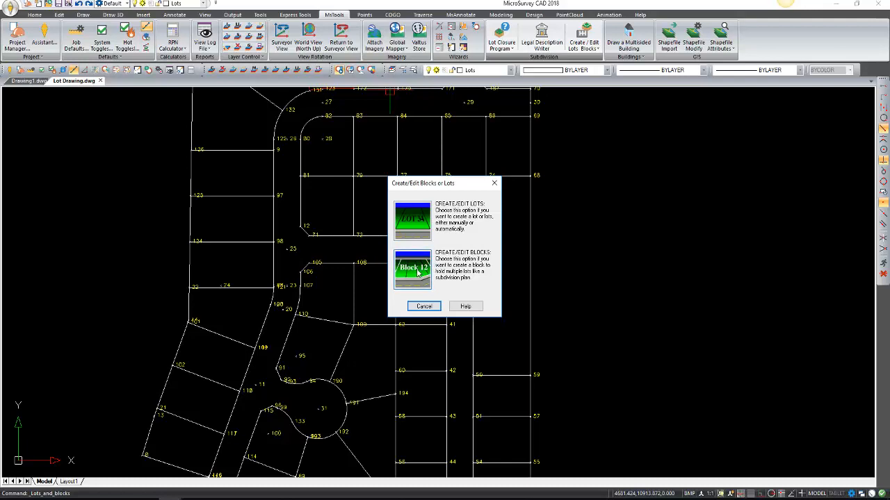
{"action": "left_click", "coordinate": [413, 268]}
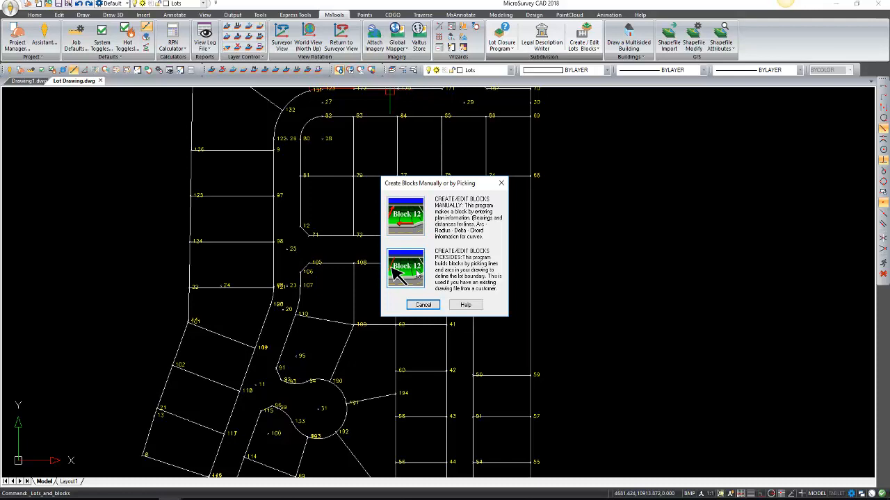
{"action": "mouse_move", "coordinate": [513, 343]}
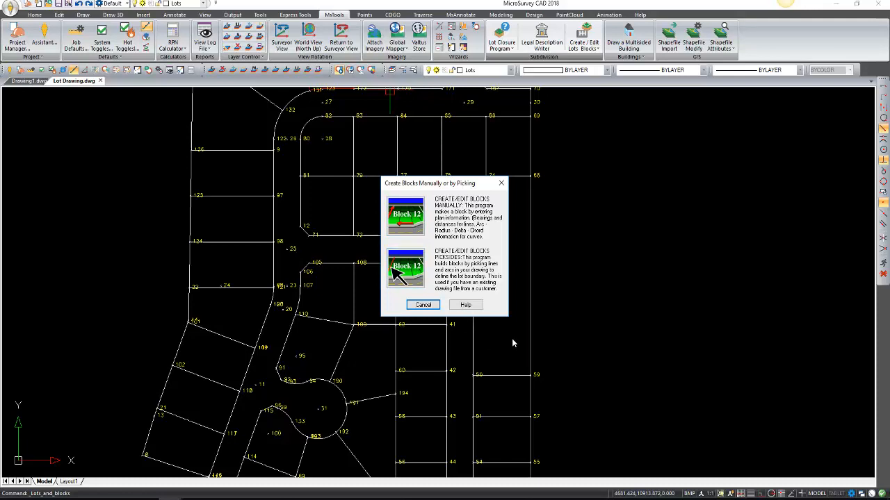
{"action": "mouse_move", "coordinate": [424, 285]}
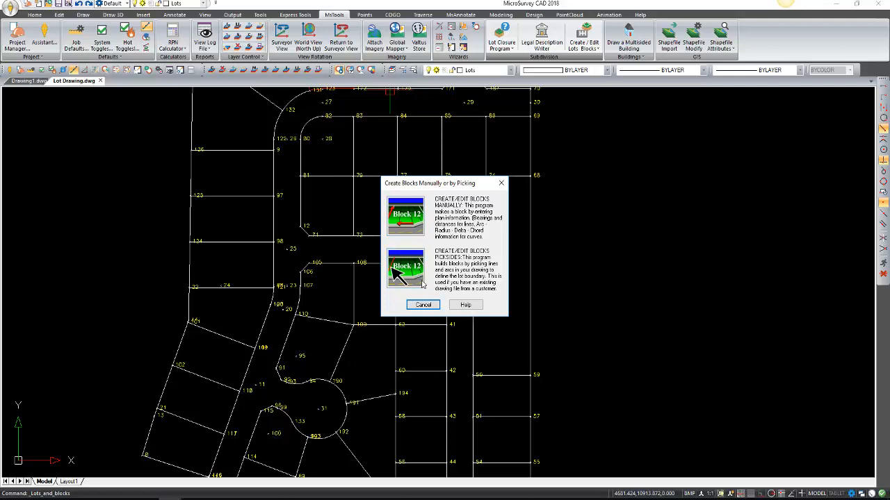
{"action": "left_click", "coordinate": [406, 267]}
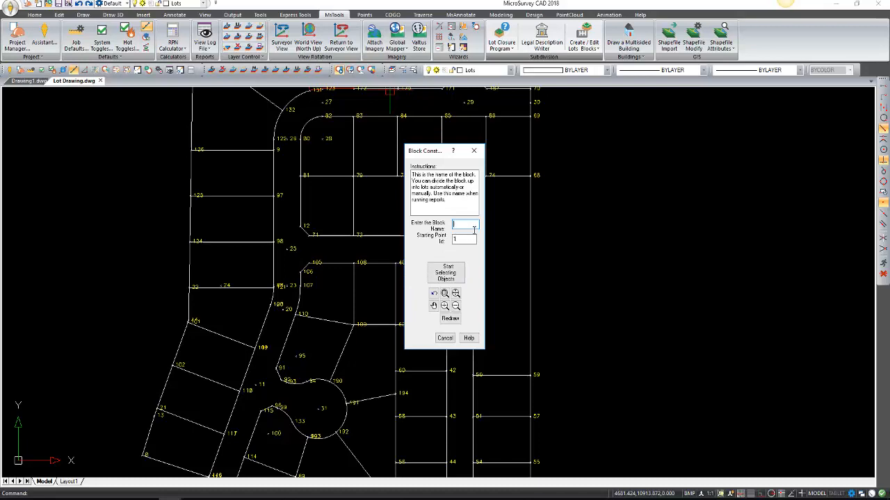
Enter block name Block20 and Starting Point Id 501 in Block Construction.
{"action": "type", "text": "Blk"}
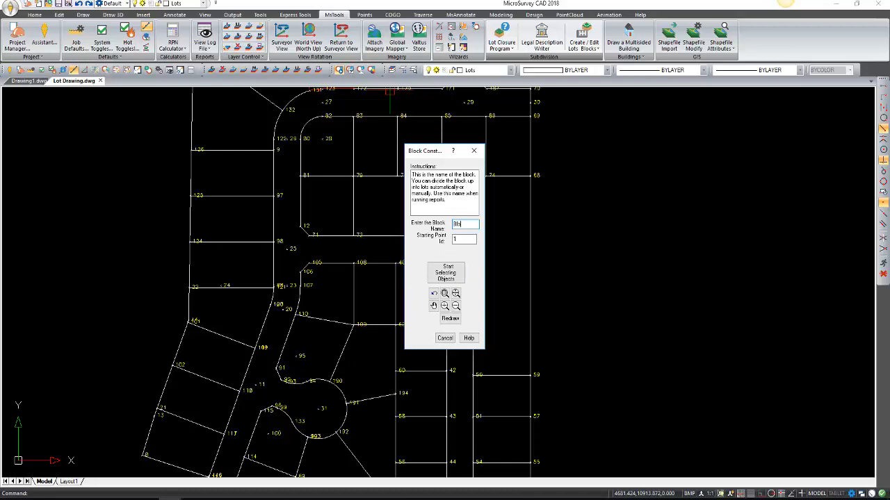
{"action": "type", "text": "Block20"}
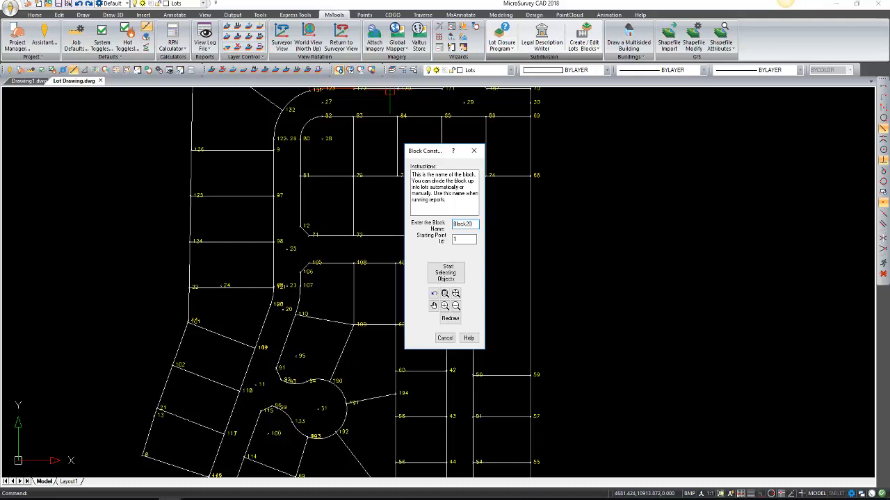
{"action": "left_click", "coordinate": [463, 240]}
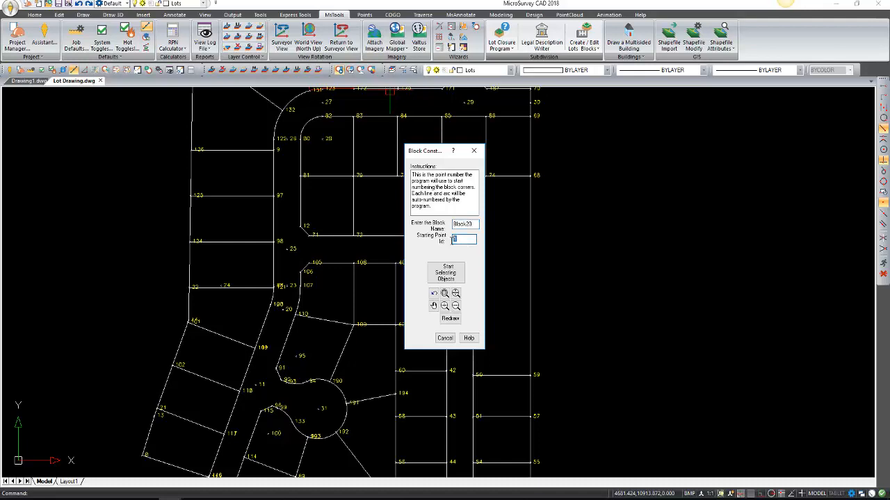
{"action": "type", "text": "501"}
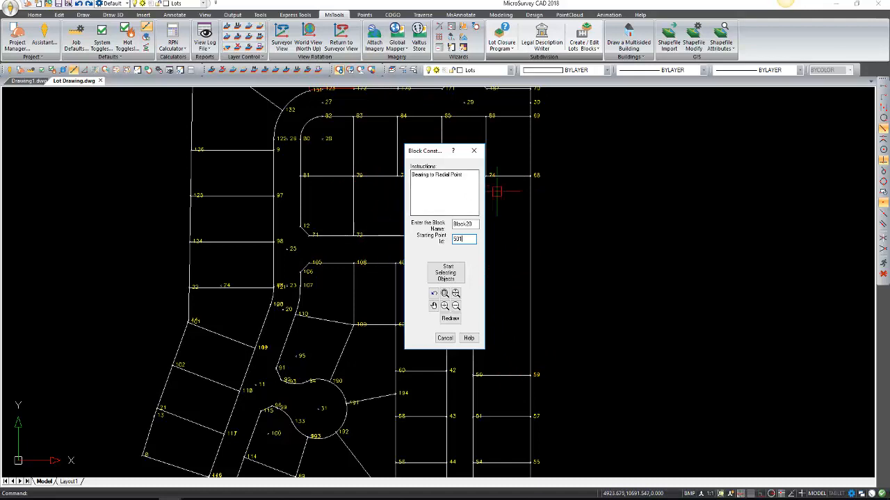
{"action": "mouse_move", "coordinate": [505, 262]}
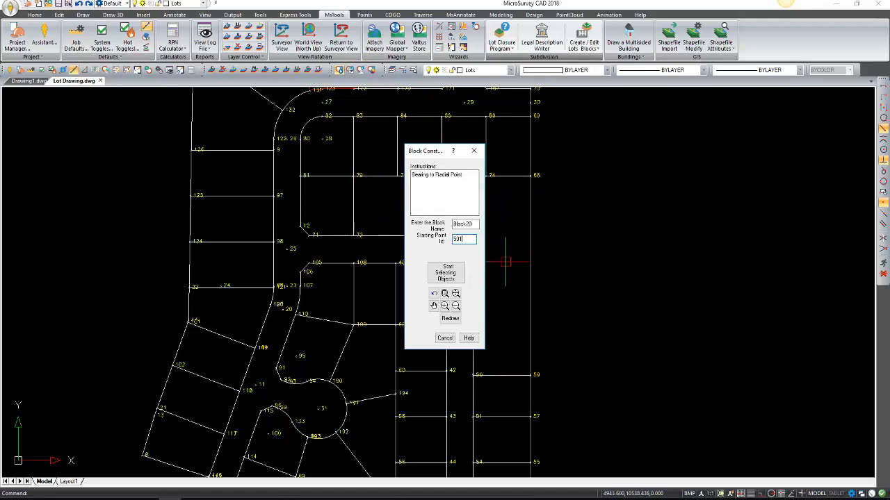
{"action": "mouse_move", "coordinate": [499, 244]}
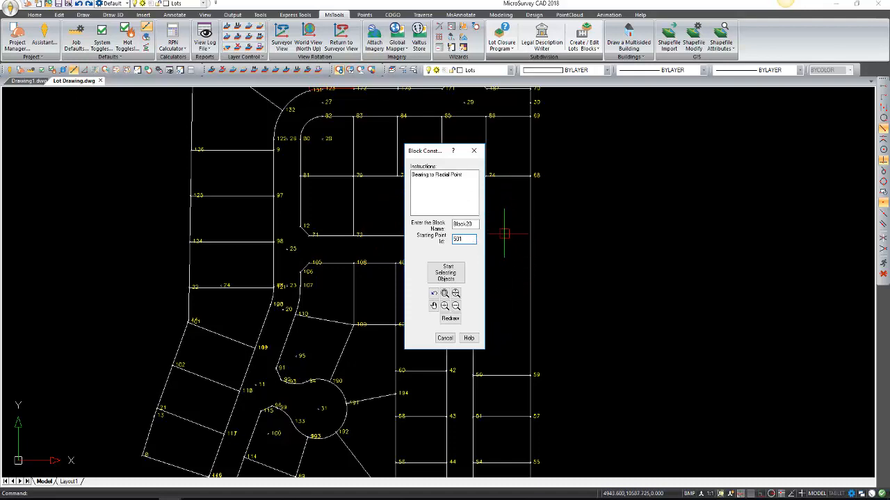
{"action": "left_click", "coordinate": [445, 271]}
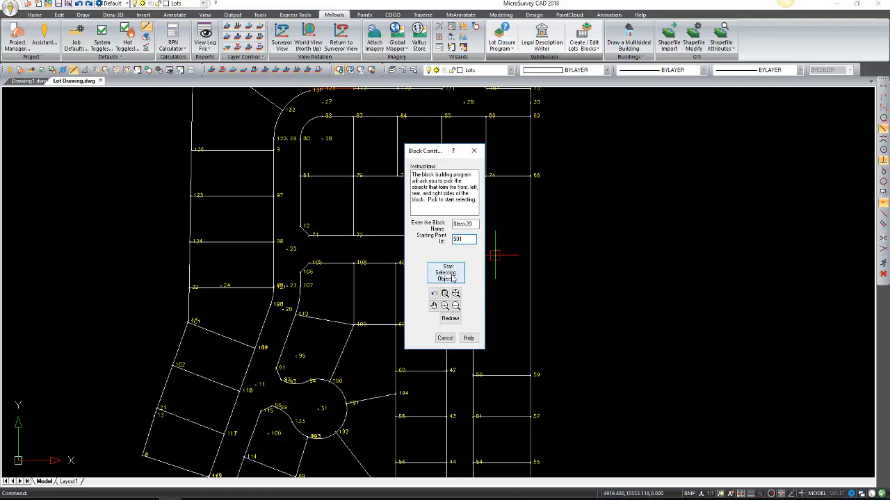
Pick lines and arcs for Block20's front, rear, left and right sides, then finish.
{"action": "left_click", "coordinate": [445, 272]}
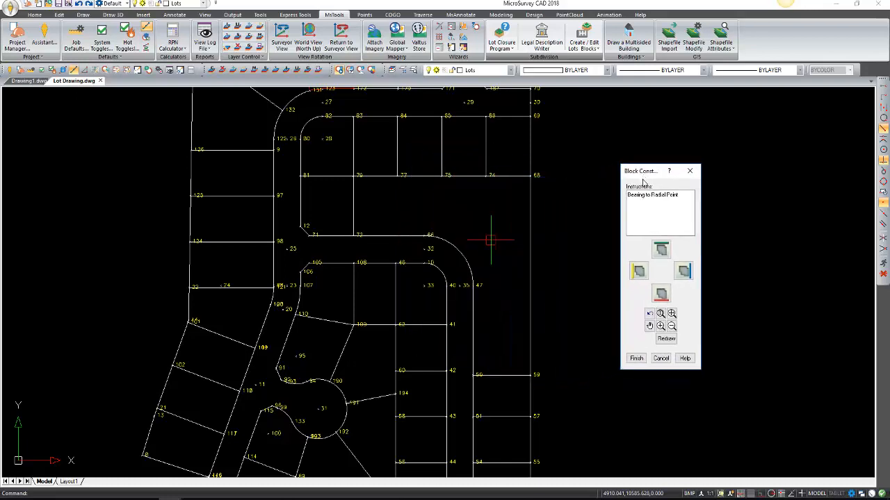
{"action": "left_click", "coordinate": [661, 250]}
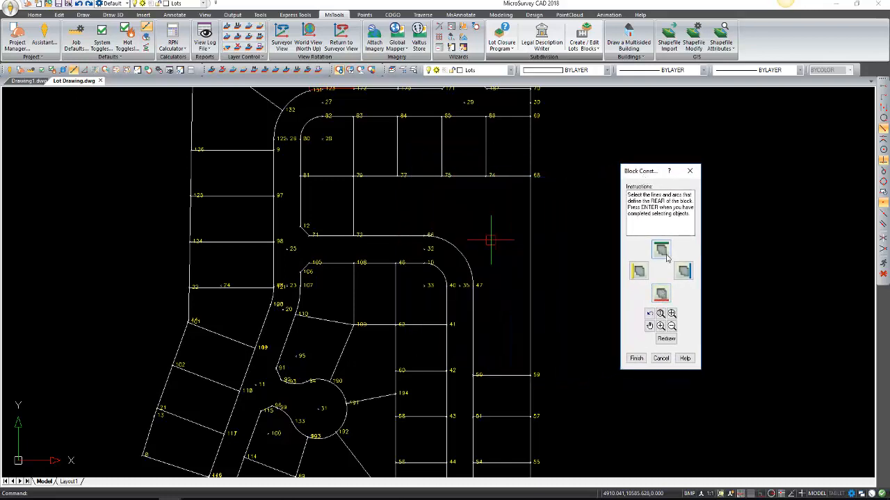
{"action": "left_click", "coordinate": [638, 271]}
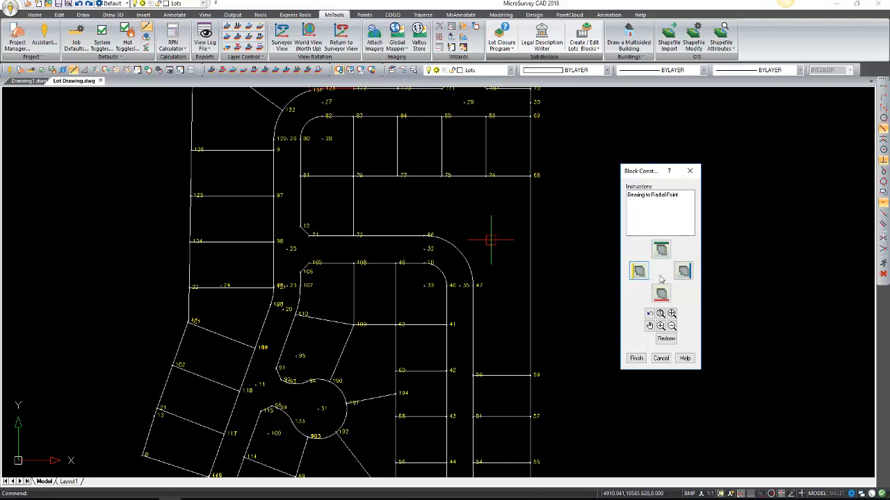
{"action": "left_click", "coordinate": [638, 271]}
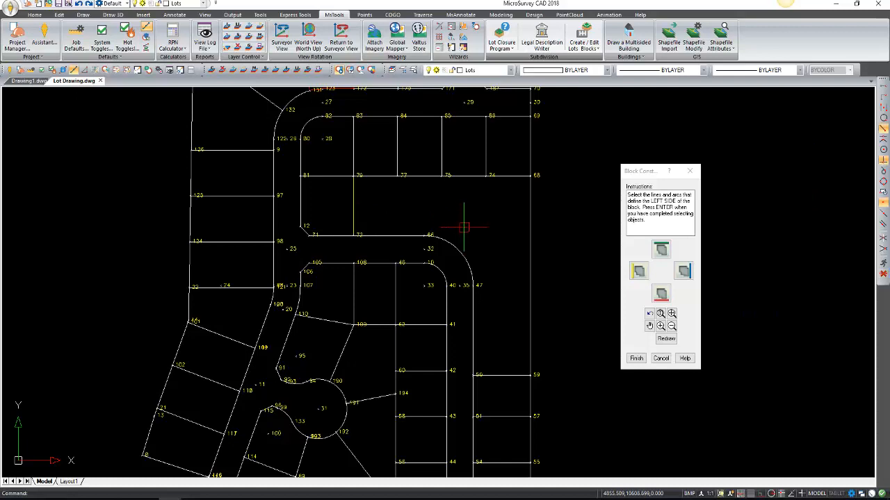
{"action": "right_click", "coordinate": [510, 374]}
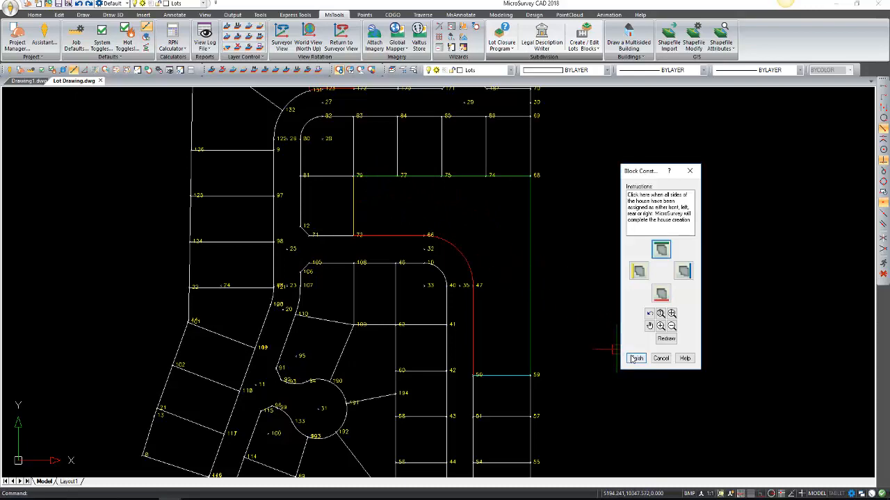
{"action": "left_click", "coordinate": [636, 358]}
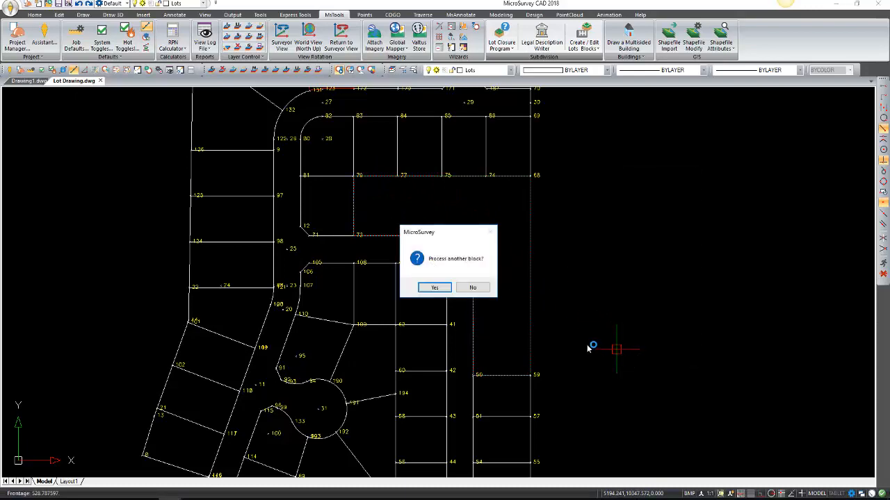
Answer the 'Process another block?' prompt to bring up the Block20 WordPad report.
{"action": "left_click", "coordinate": [473, 287]}
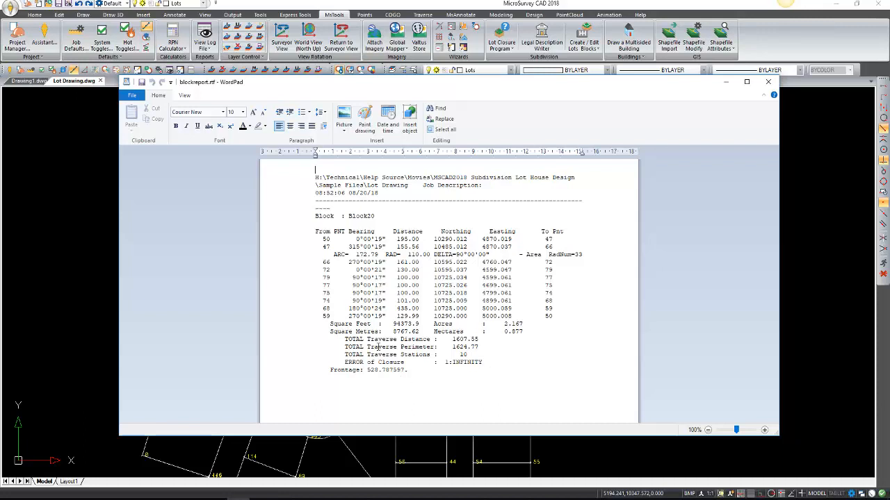
Close the Block20 WordPad report and return to the lot drawing.
{"action": "left_click", "coordinate": [132, 95]}
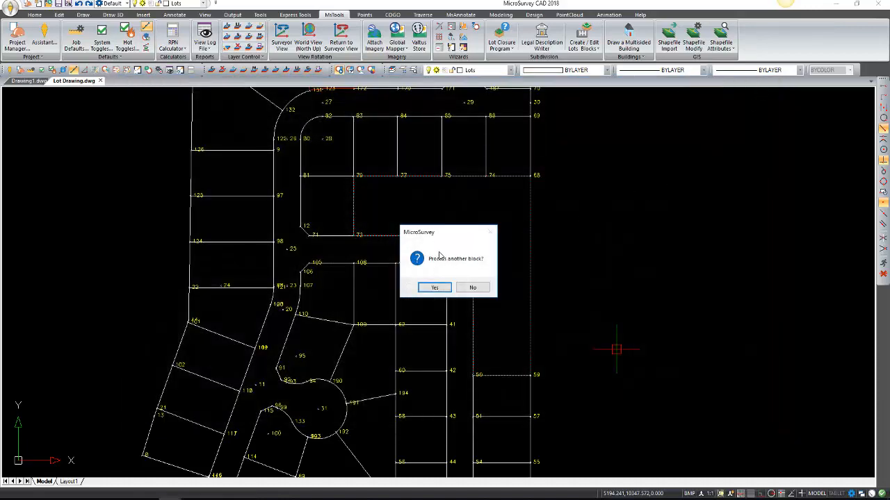
{"action": "mouse_move", "coordinate": [468, 271]}
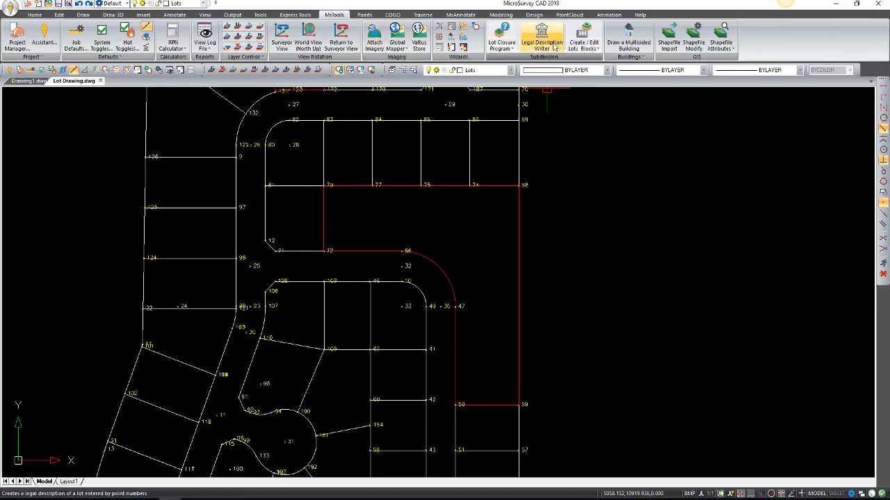
{"action": "left_click", "coordinate": [583, 41]}
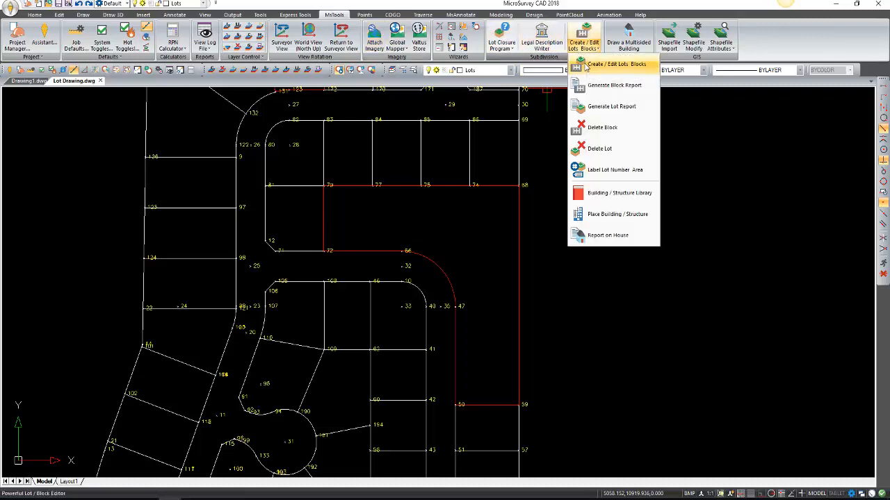
Set Block20 lots to compute along frontage with setback 0, lot name 1, point 501.
{"action": "left_click", "coordinate": [614, 64]}
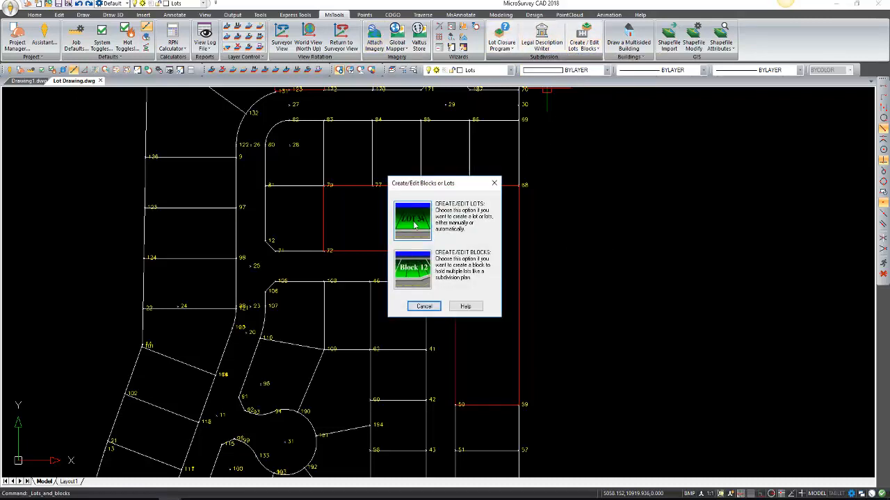
{"action": "left_click", "coordinate": [412, 220]}
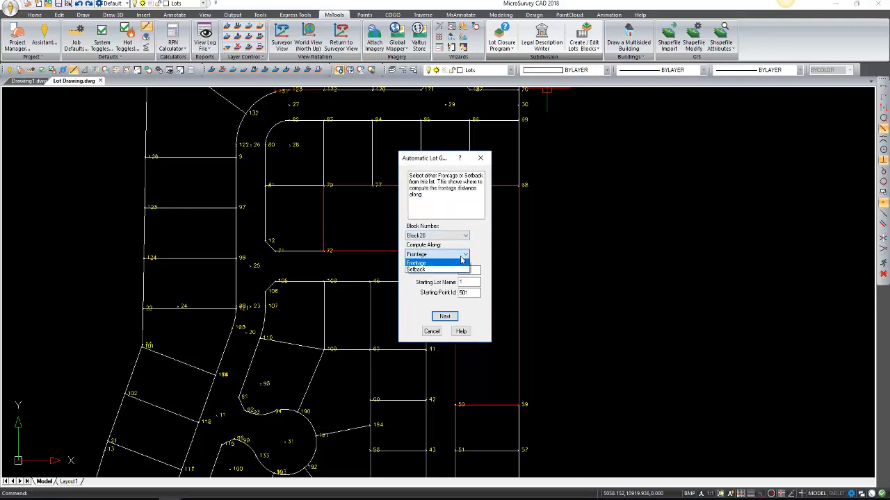
{"action": "left_click", "coordinate": [416, 255]}
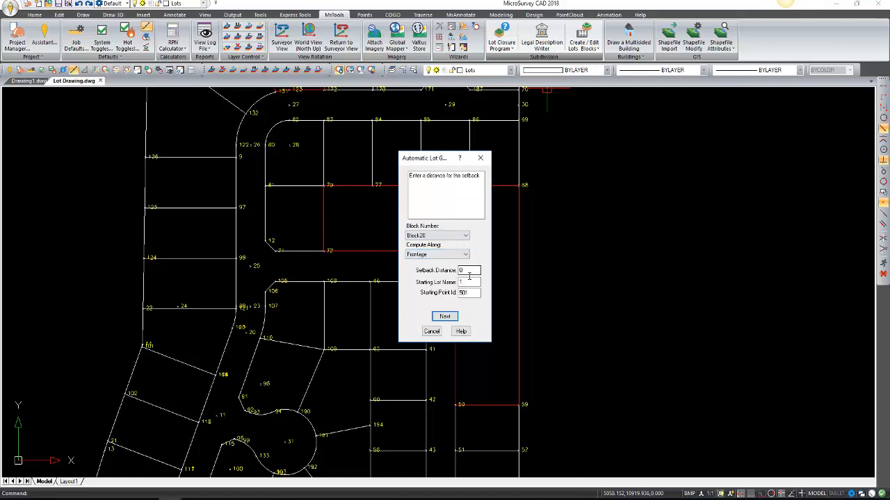
{"action": "left_click", "coordinate": [436, 253]}
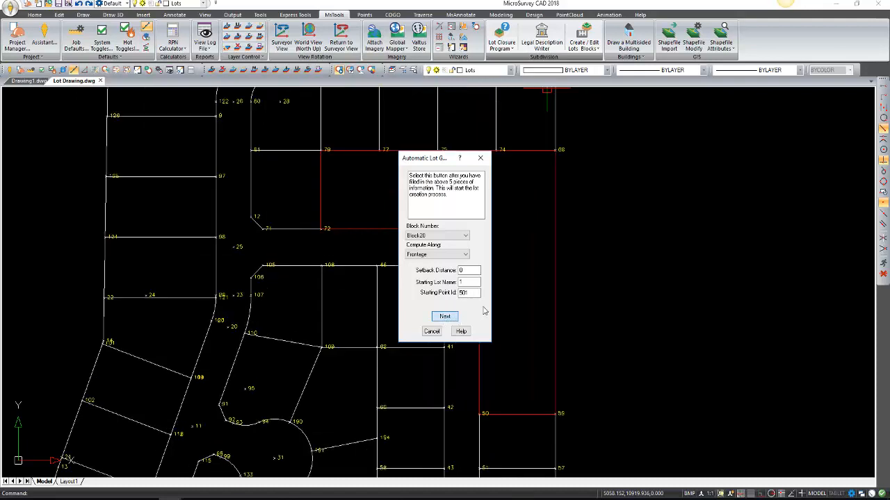
Start lot-by-lot entry and give lot 1 a 105 frontage distance.
{"action": "left_click", "coordinate": [444, 316]}
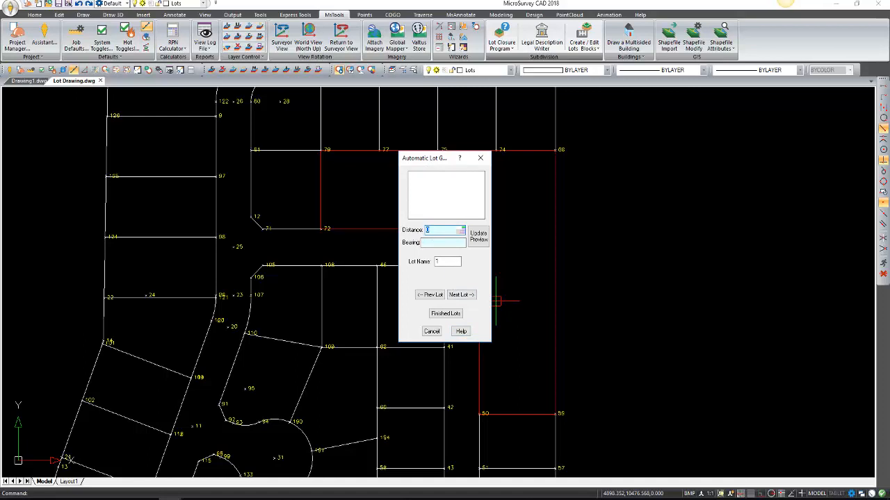
{"action": "type", "text": "105"}
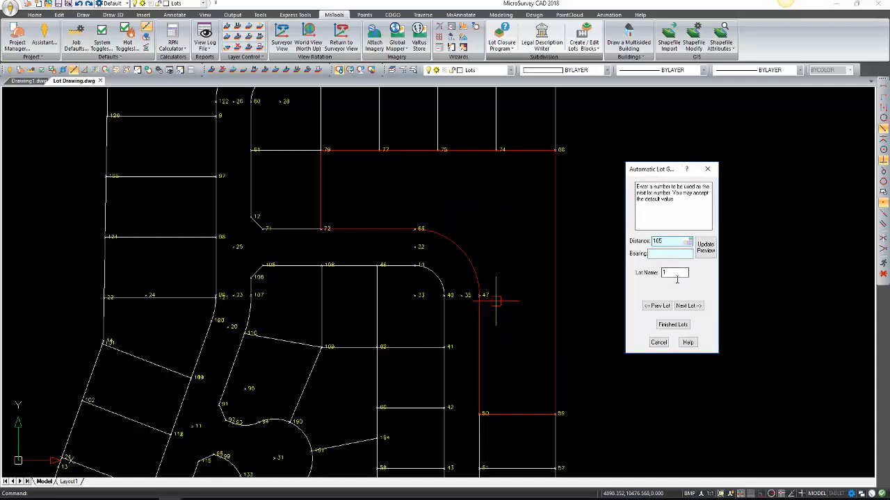
{"action": "mouse_move", "coordinate": [705, 248]}
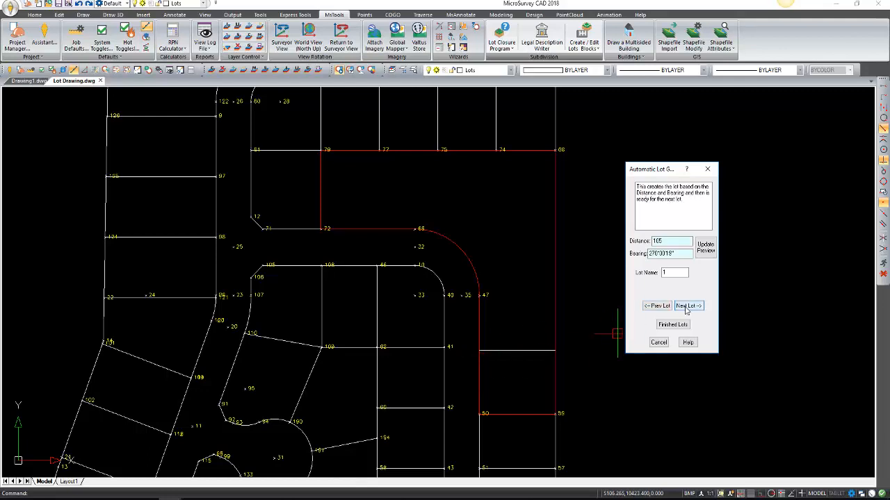
Create lots 1 through 4 at 105 frontage, previewing each following lot.
{"action": "left_click", "coordinate": [687, 306]}
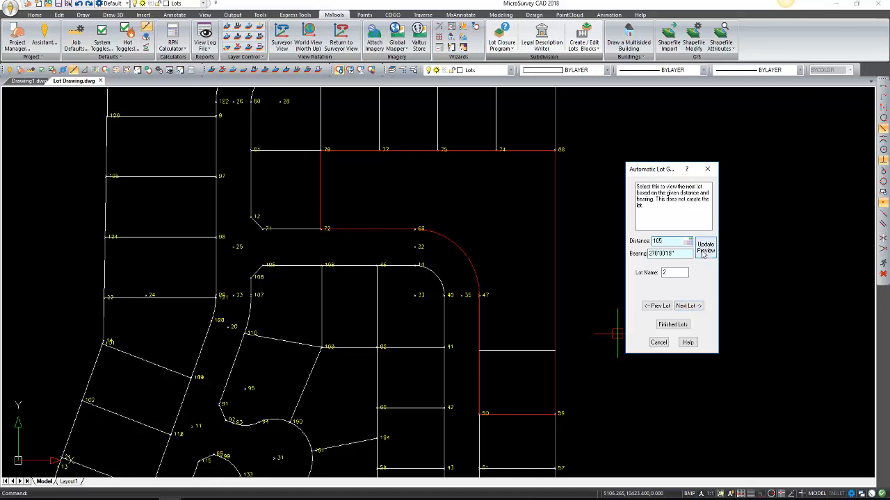
{"action": "left_click", "coordinate": [704, 247]}
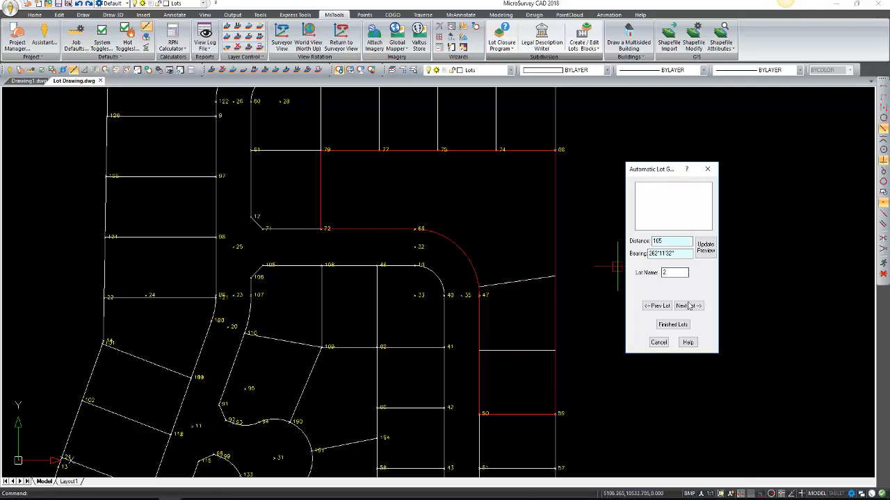
{"action": "left_click", "coordinate": [687, 306]}
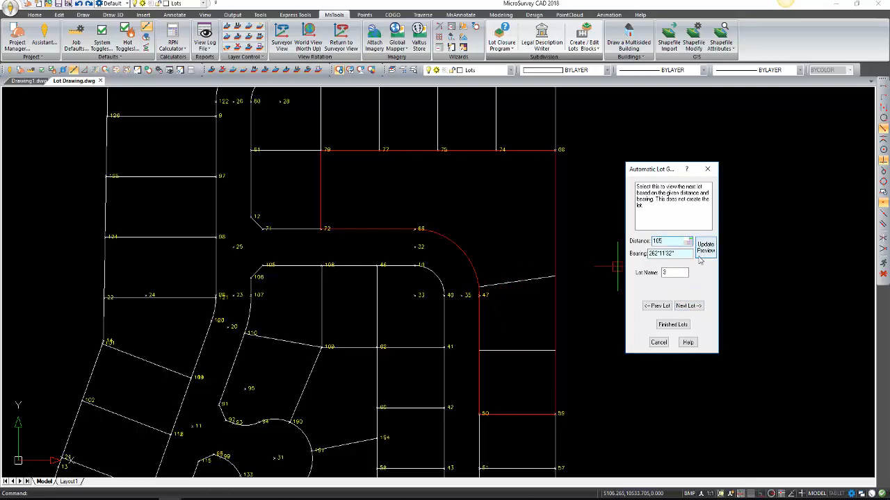
{"action": "left_click", "coordinate": [688, 306]}
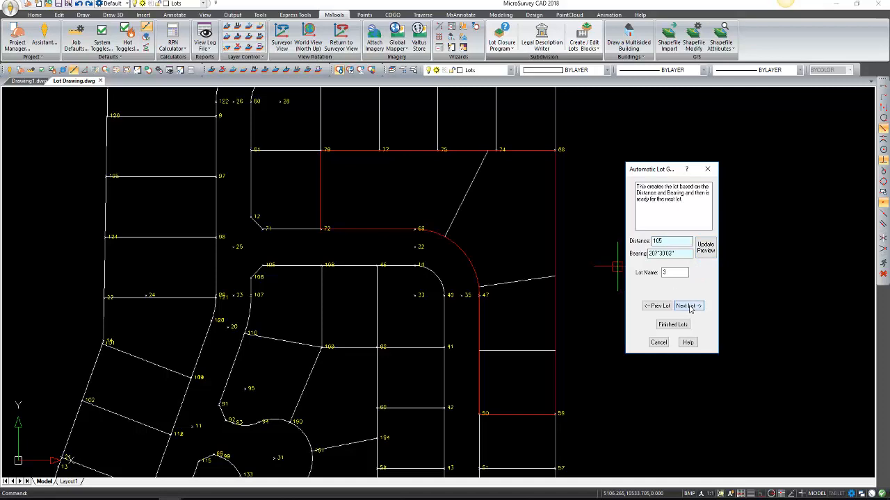
{"action": "left_click", "coordinate": [687, 305]}
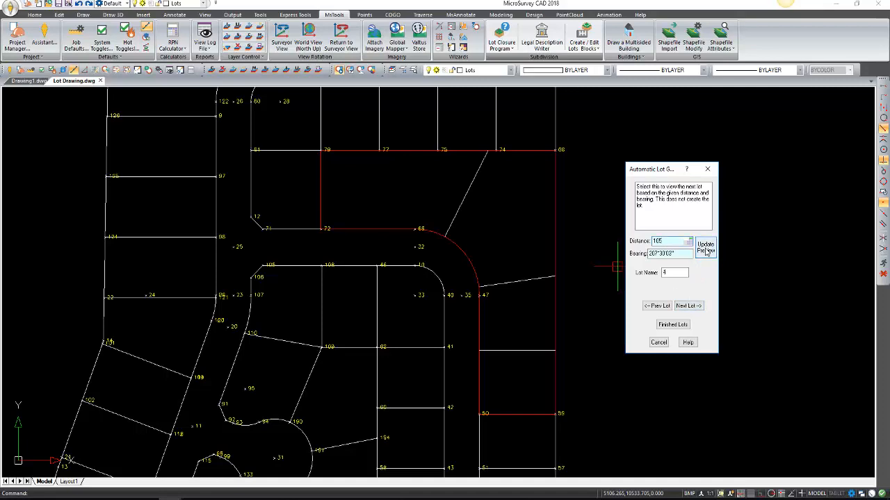
{"action": "left_click", "coordinate": [706, 247]}
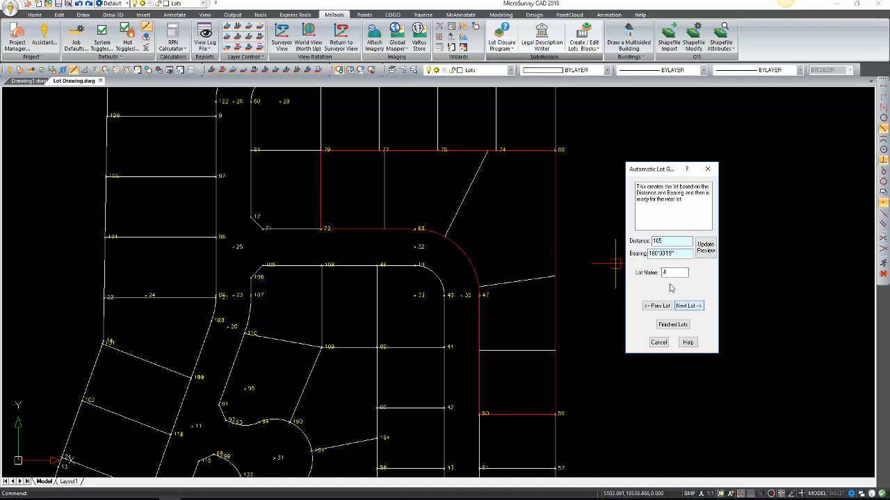
{"action": "left_click", "coordinate": [688, 306]}
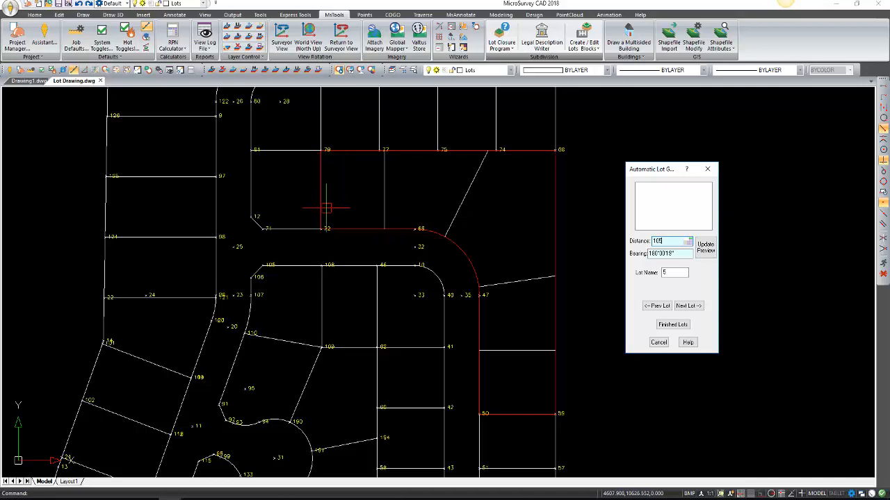
{"action": "mouse_move", "coordinate": [386, 241]}
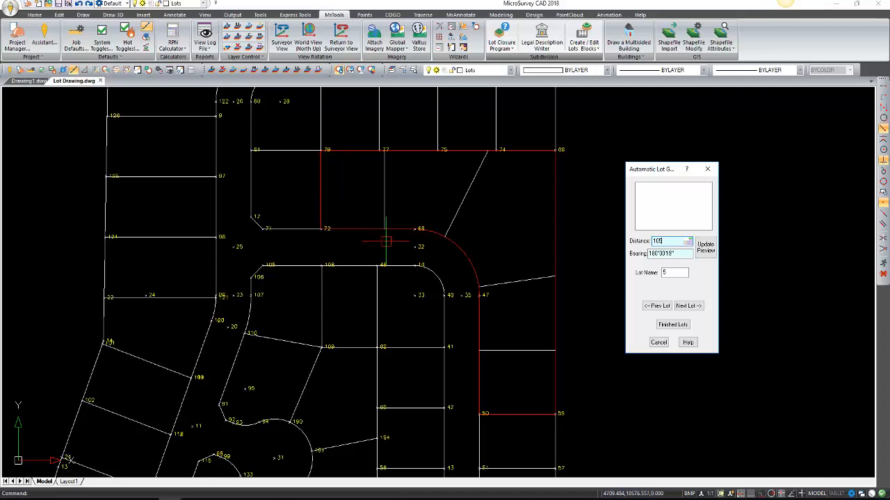
{"action": "mouse_move", "coordinate": [327, 244]}
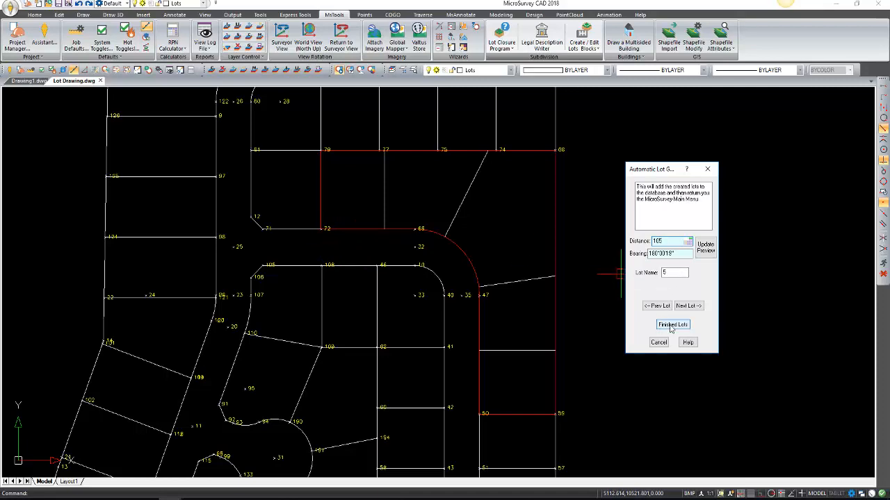
Finish the lots and zoom in on the new points 501–507.
{"action": "left_click", "coordinate": [672, 325]}
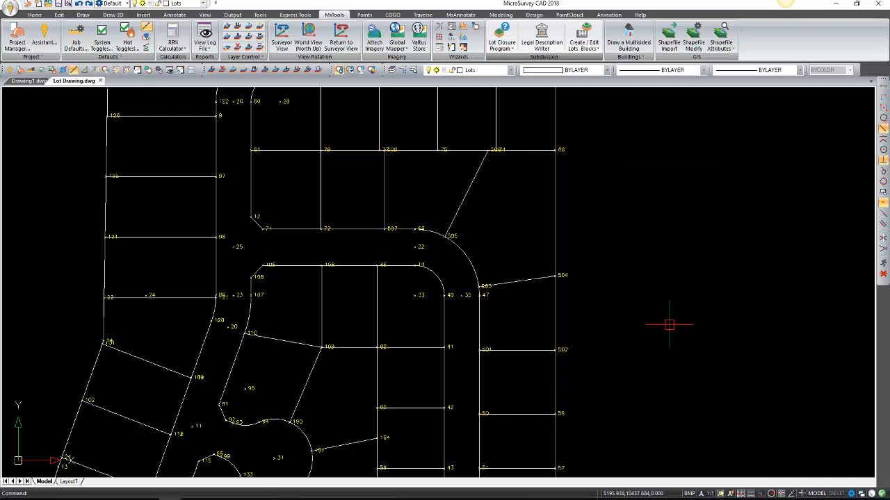
{"action": "mouse_move", "coordinate": [569, 311]}
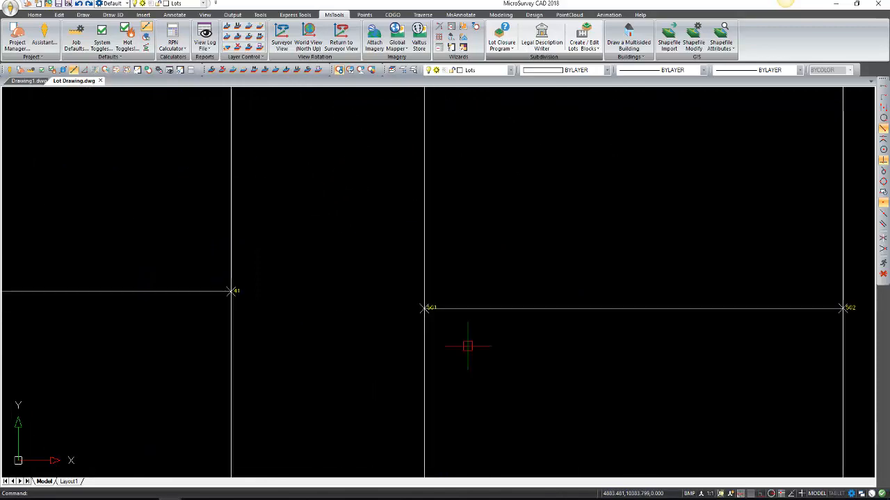
{"action": "scroll", "scroll_direction": "down", "scroll_amount": 3}
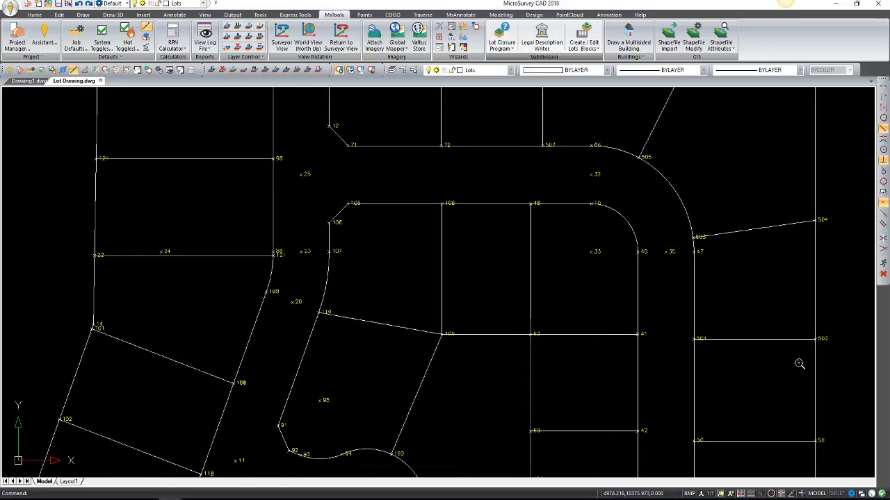